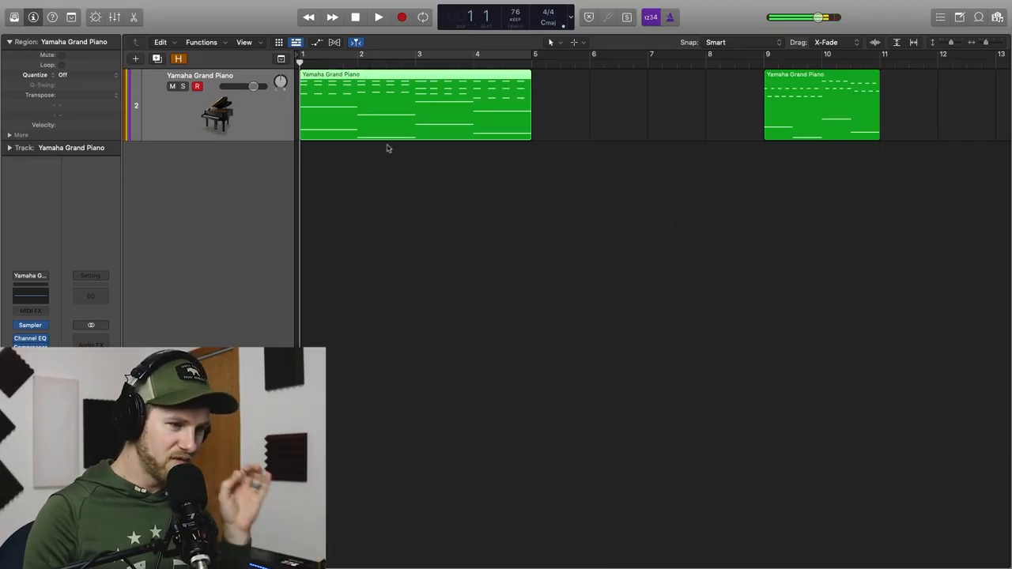
Deselect the piano region, then open the first Yamaha Grand Piano region's notes for editing
left_click(395, 164)
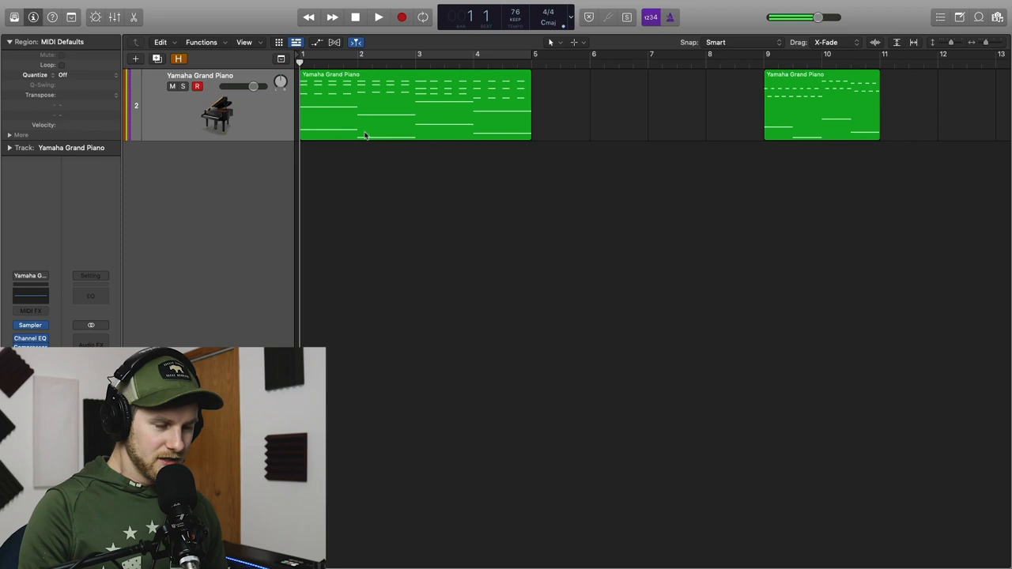
mouse_move(385, 195)
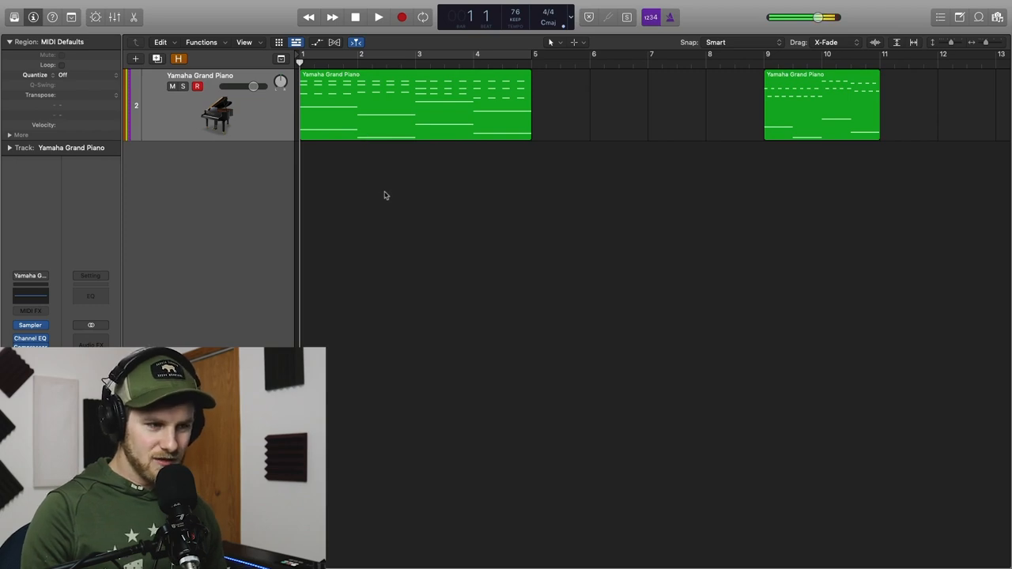
left_click(378, 17)
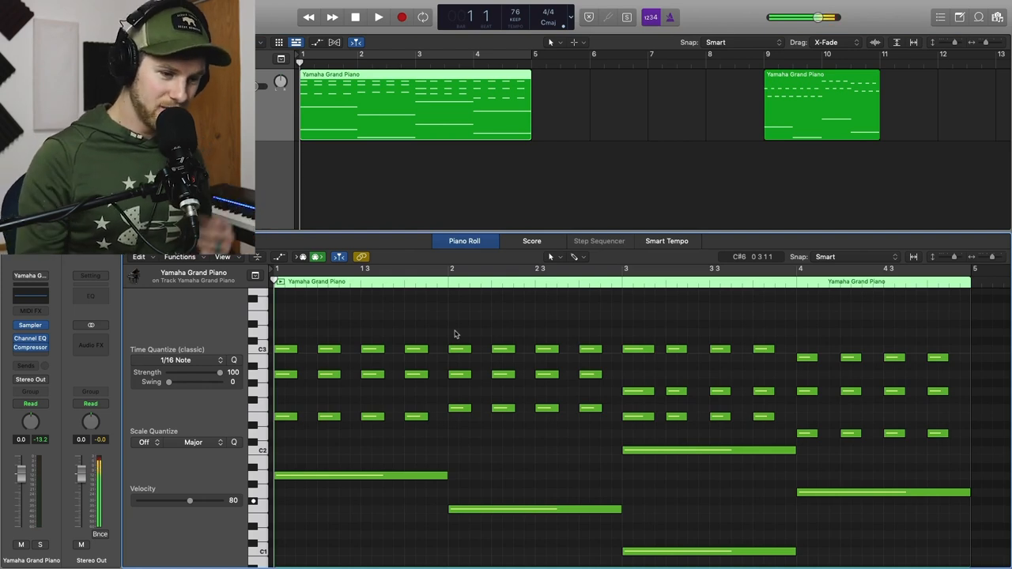
Select the five notes of a chord and reveal the controller lane beneath them
left_click(442, 307)
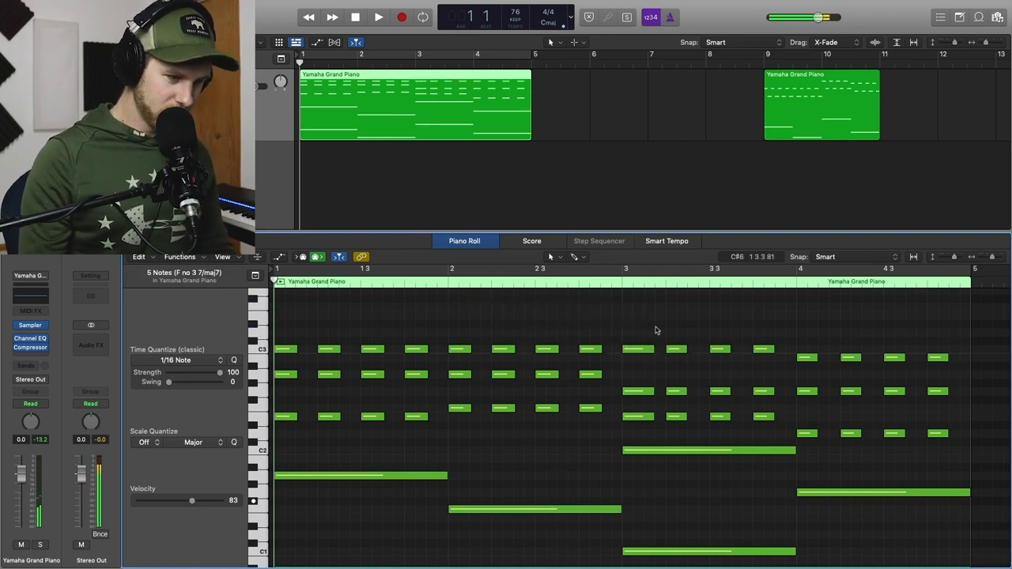
scroll("up", 3)
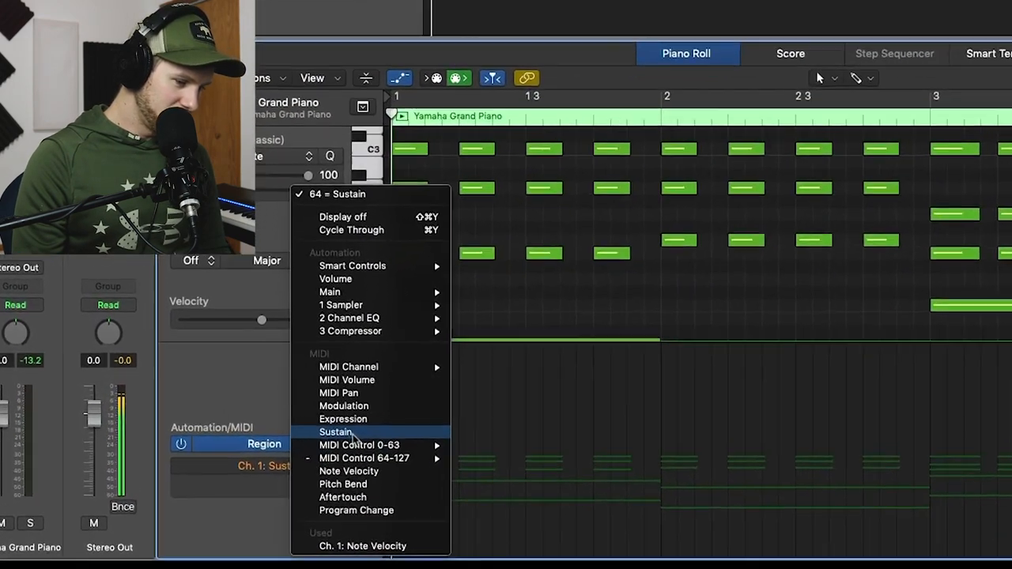
Show Sustain (controller 64) in the lane and add a 127 point at bar 1
left_click(336, 432)
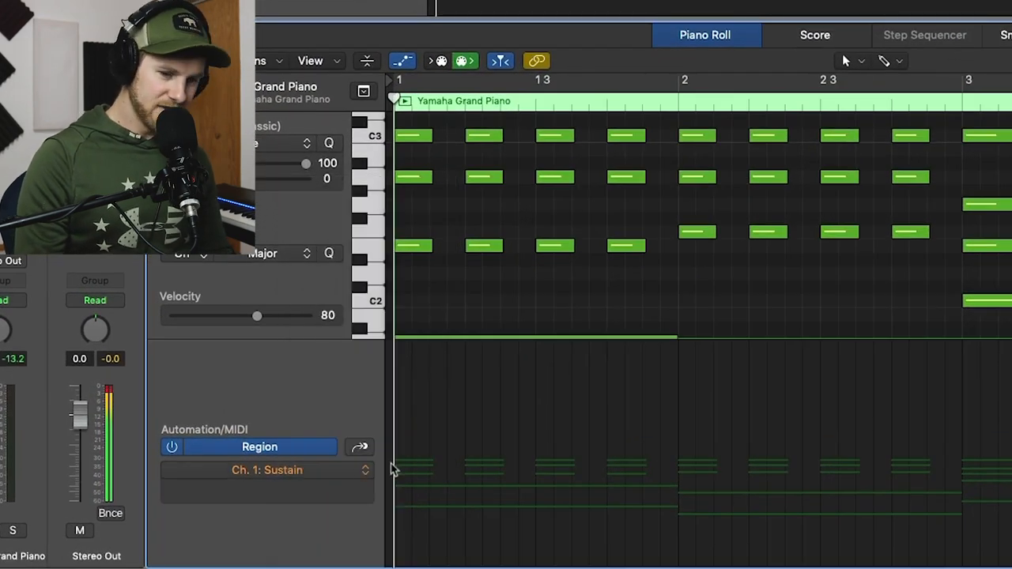
mouse_move(423, 441)
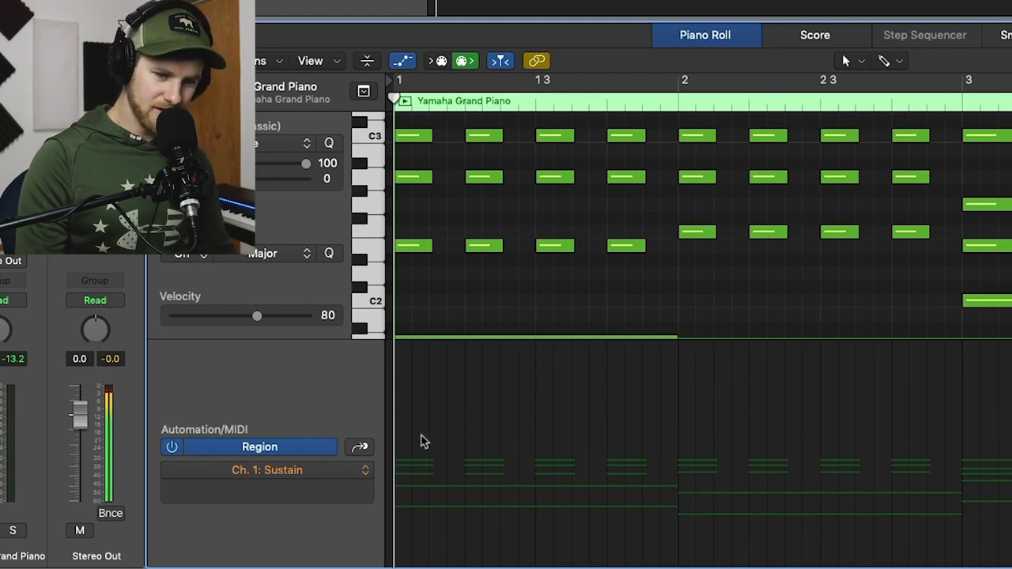
mouse_move(421, 429)
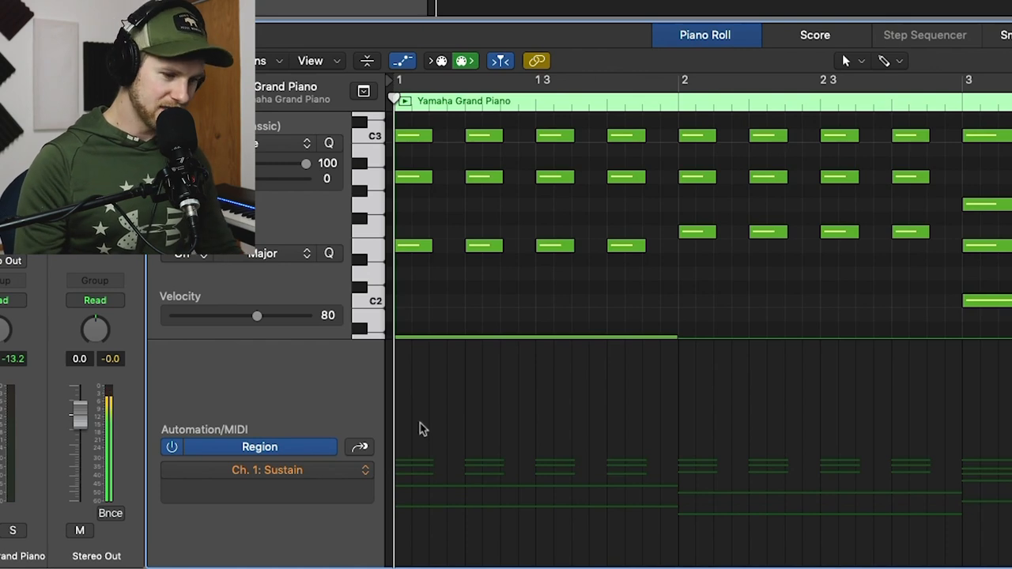
left_click(403, 387)
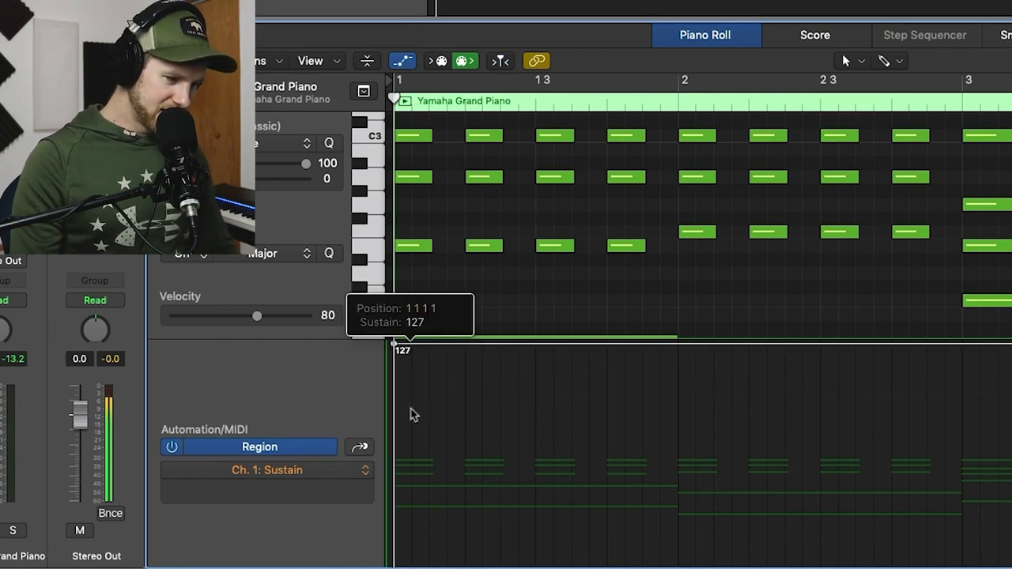
mouse_move(417, 354)
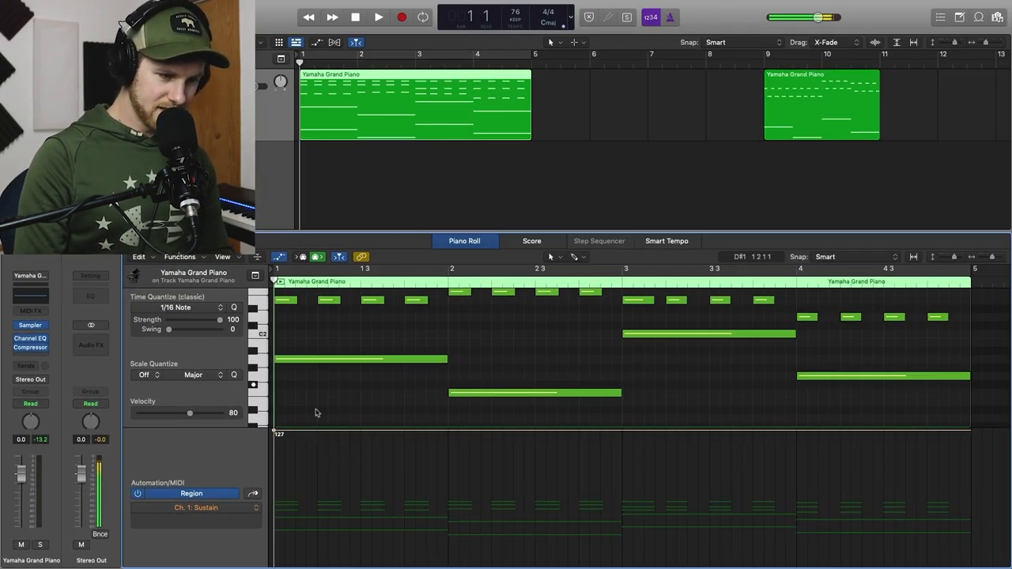
left_click(378, 16)
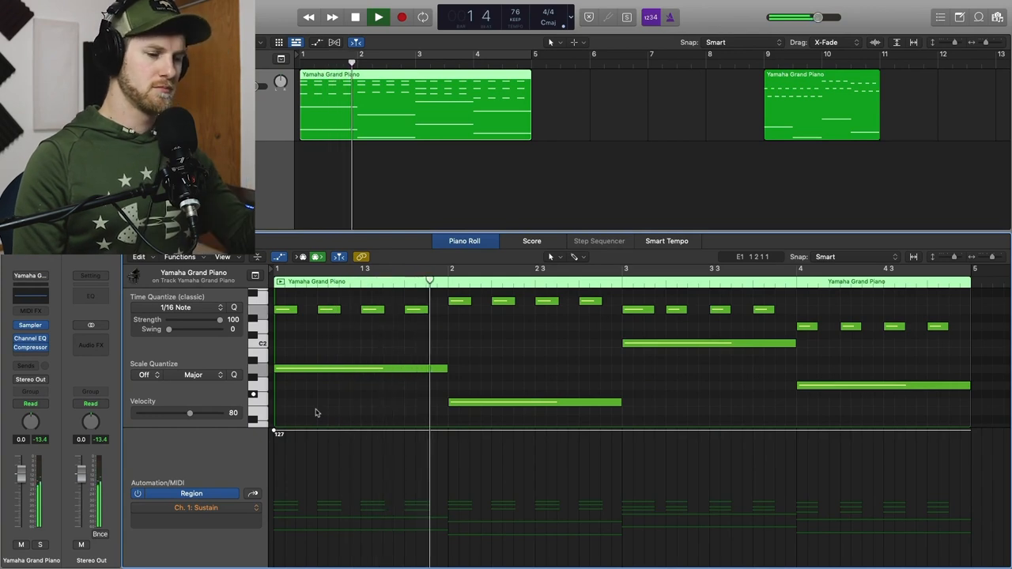
left_click(377, 16)
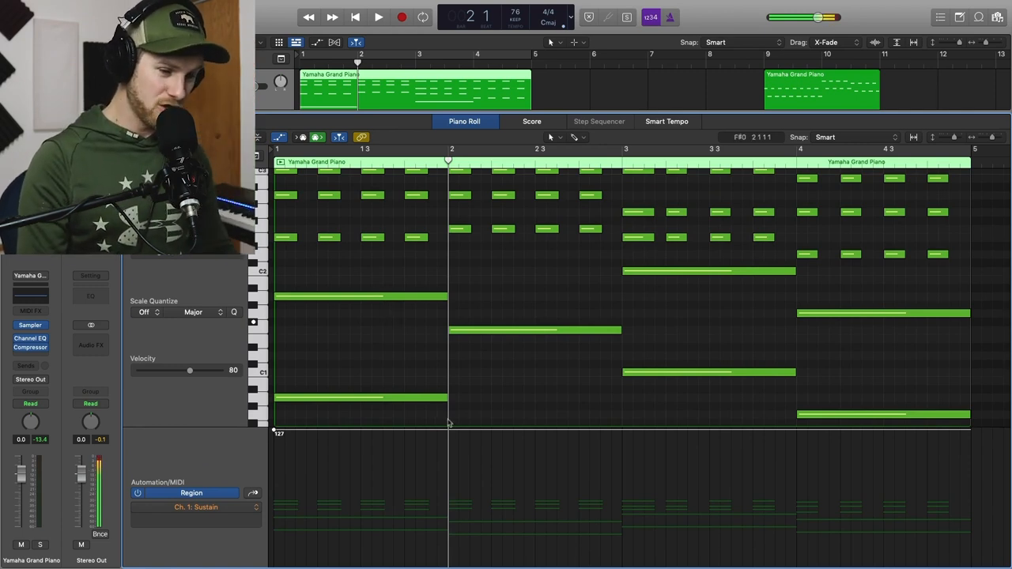
mouse_move(472, 388)
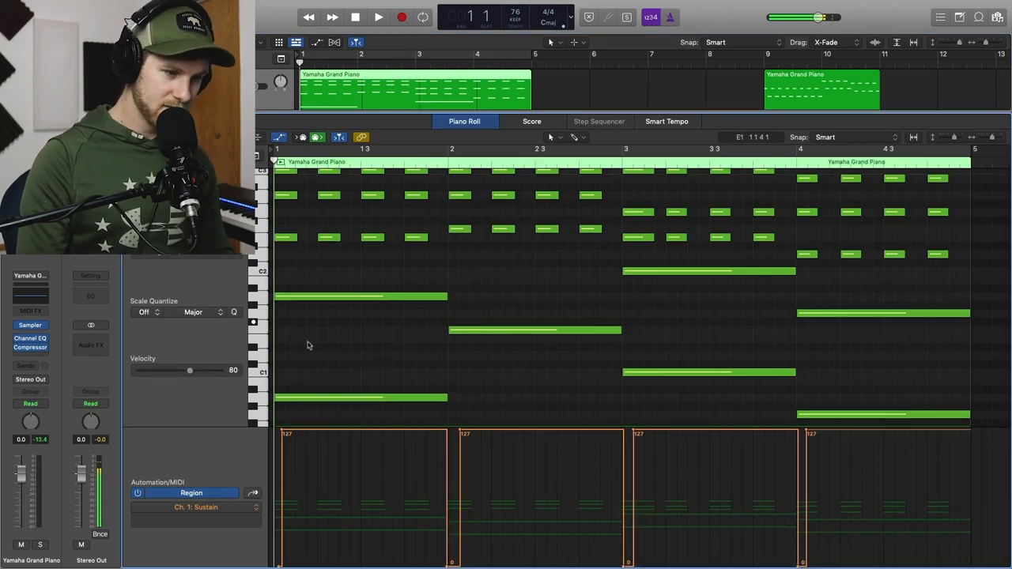
Play the four-bar progression to check sustain re-pressing at each chord change
left_click(377, 17)
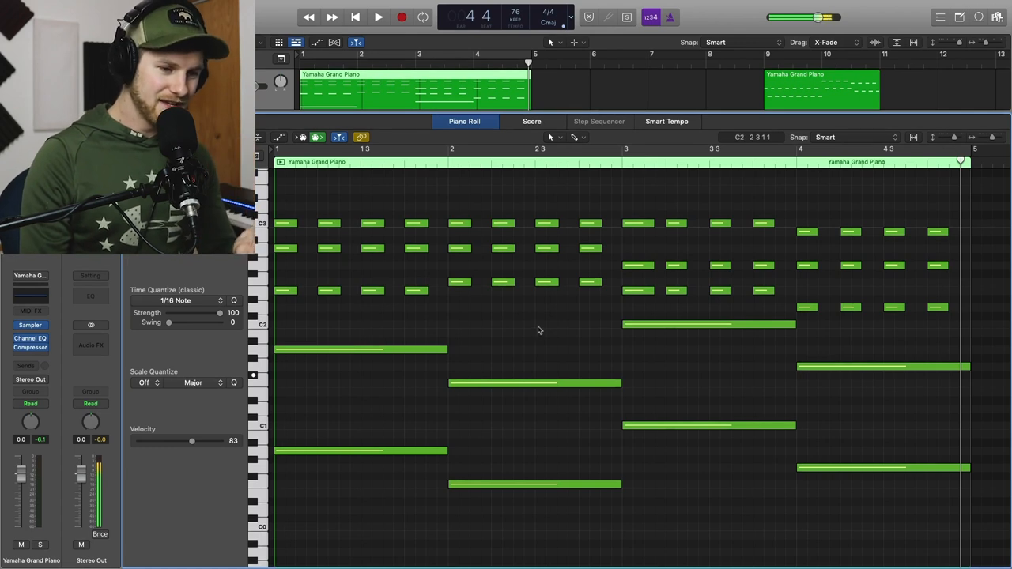
Scroll down to view the progression's notes with the pedal changes kept
scroll("down", 3)
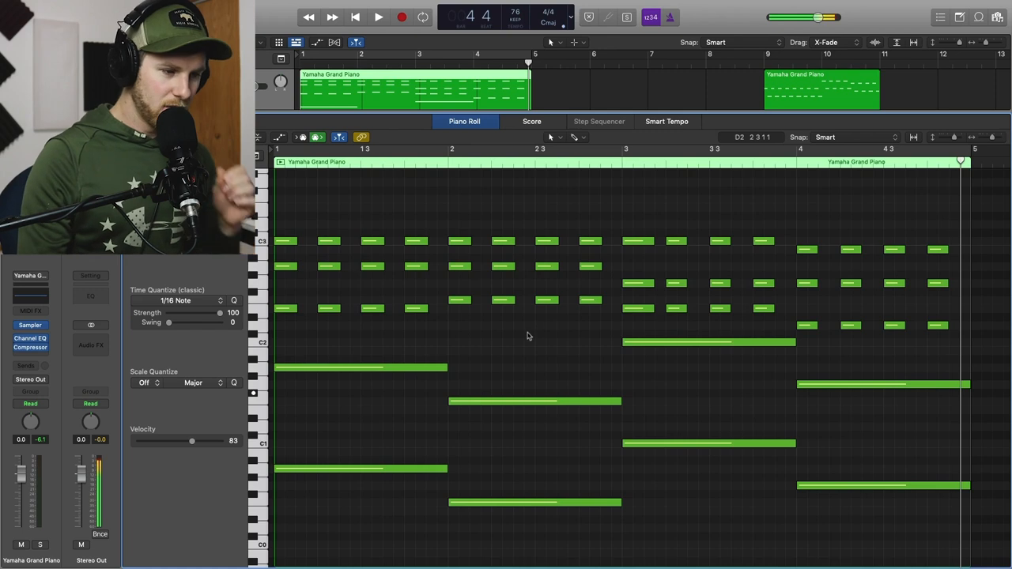
mouse_move(294, 242)
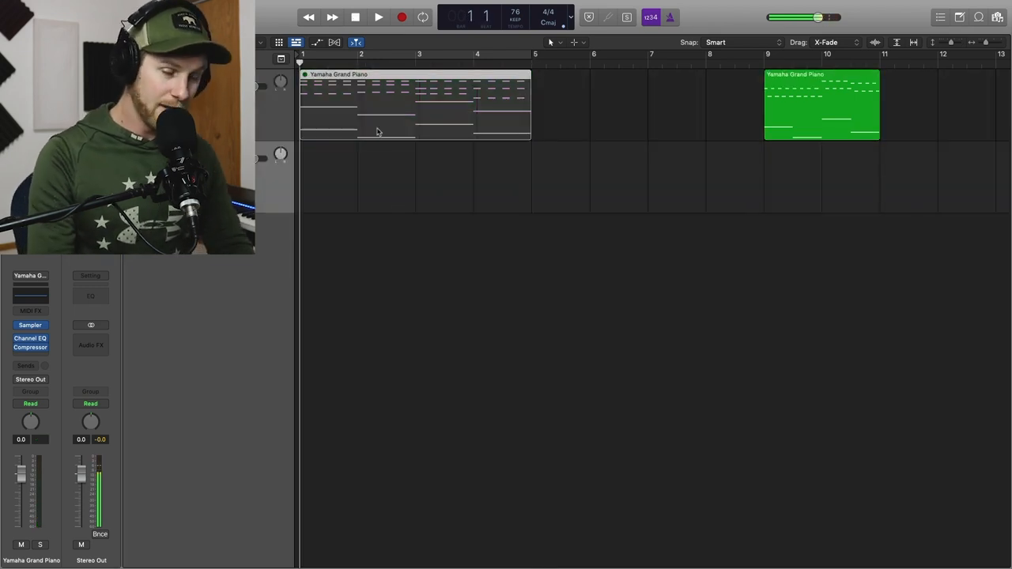
Play the velocity-varied copy on the second track and open its notes for editing
left_click(377, 17)
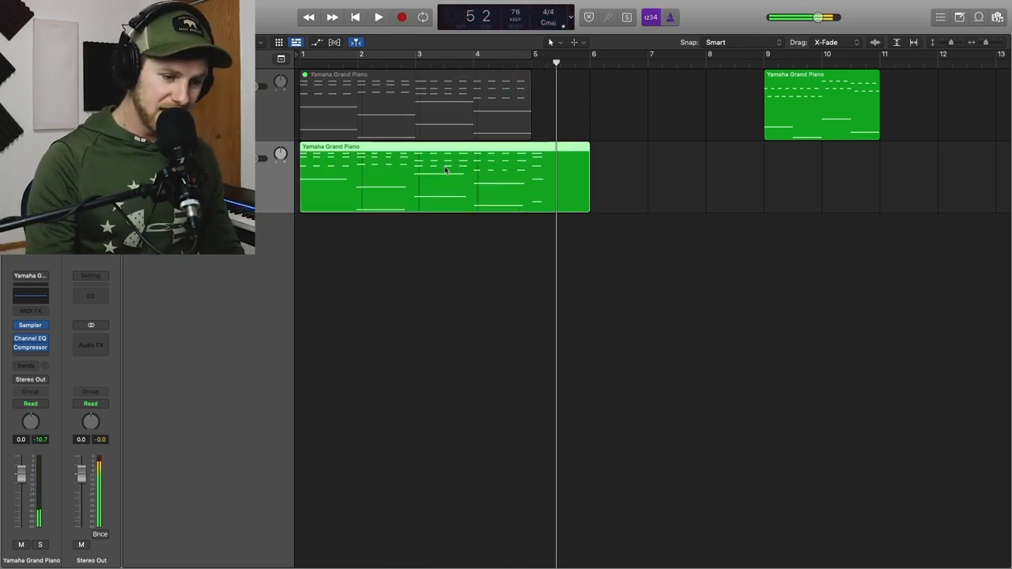
double_click(443, 177)
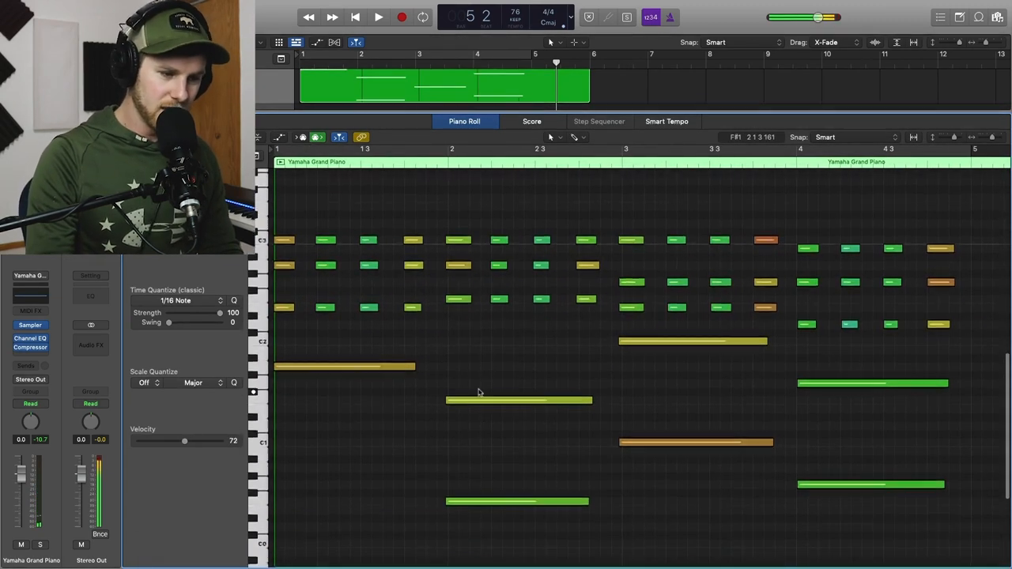
Audition the progression and change the velocity of the opening notes
left_click_drag(184, 441, 168, 441)
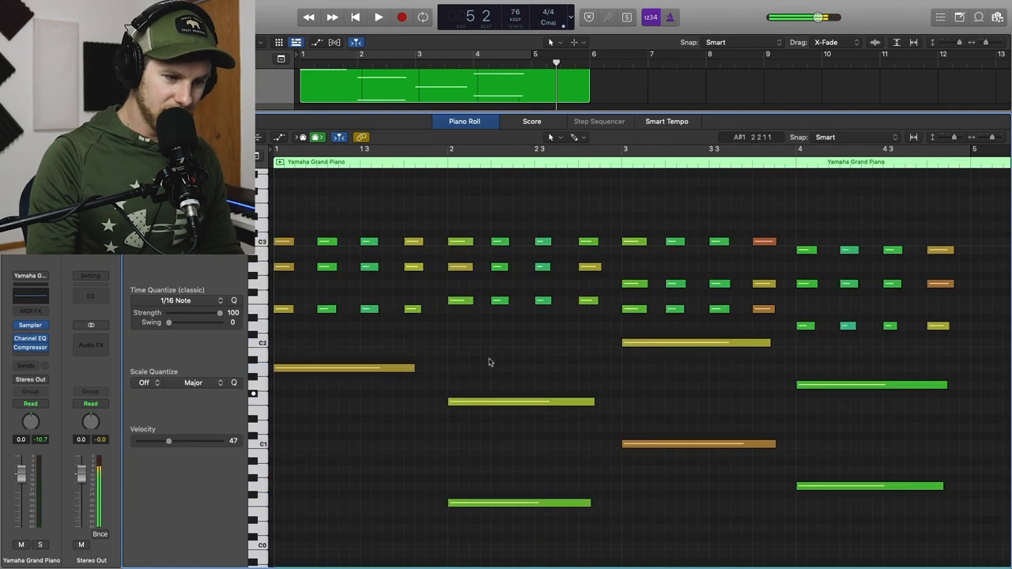
left_click(378, 17)
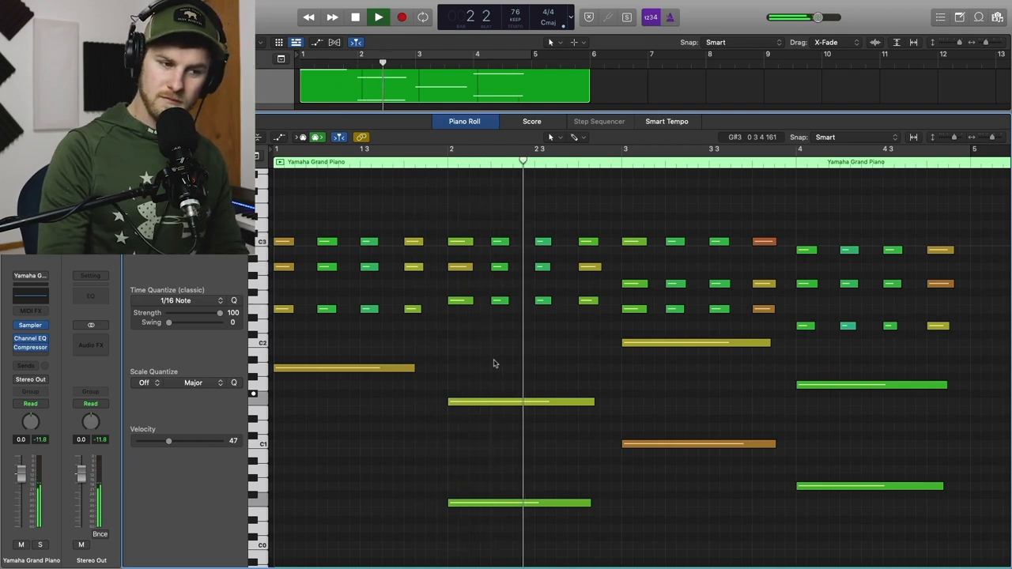
left_click(378, 16)
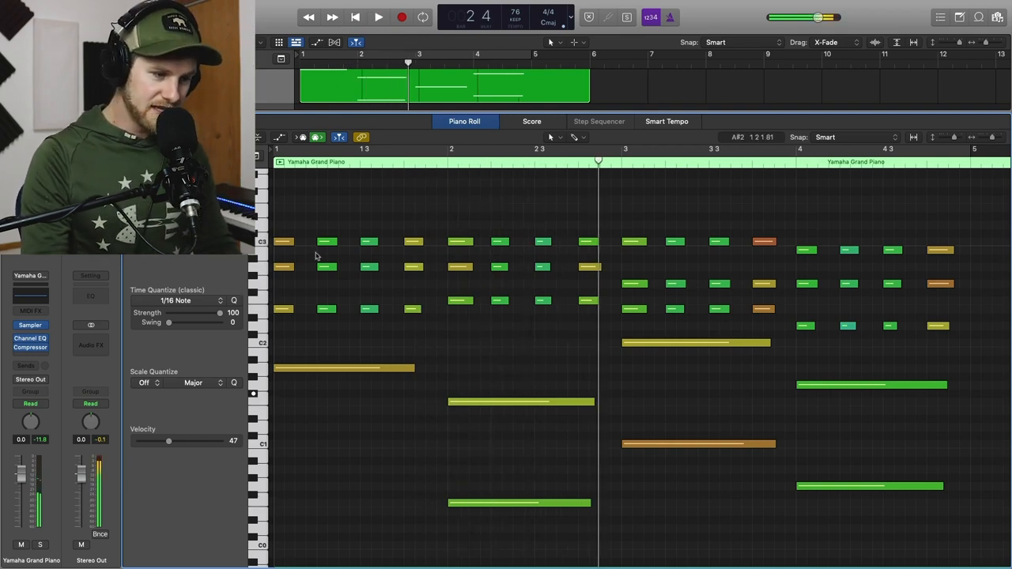
left_click_drag(168, 440, 201, 441)
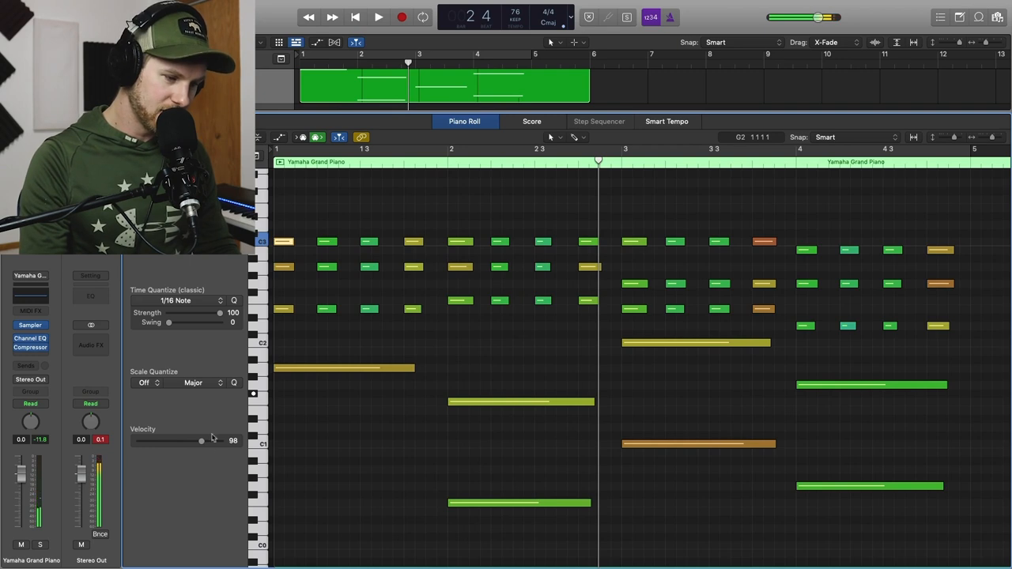
left_click_drag(200, 440, 184, 440)
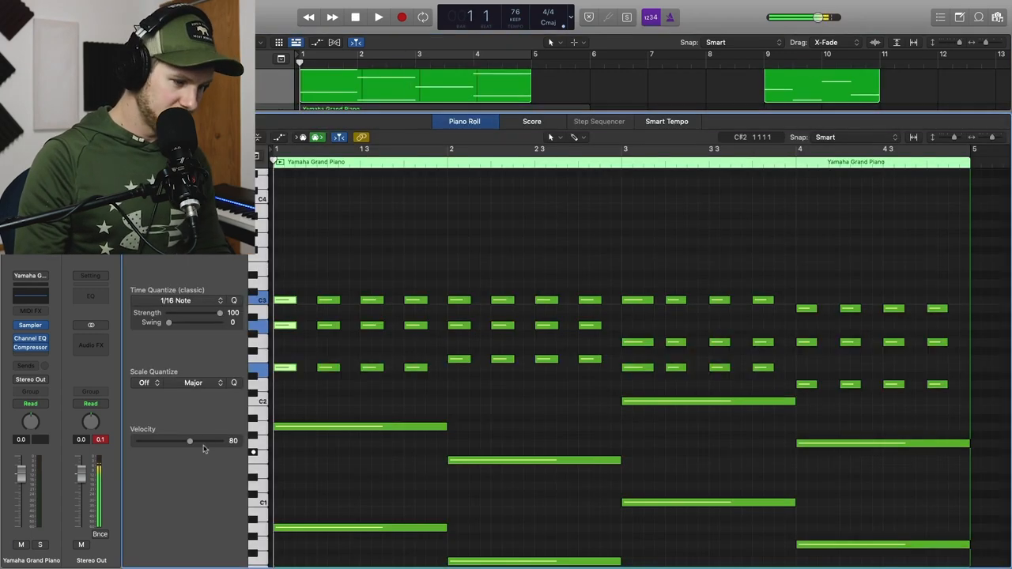
Lower the opening chord to velocity 75 and nudge another chord up to 84
left_click_drag(190, 440, 197, 440)
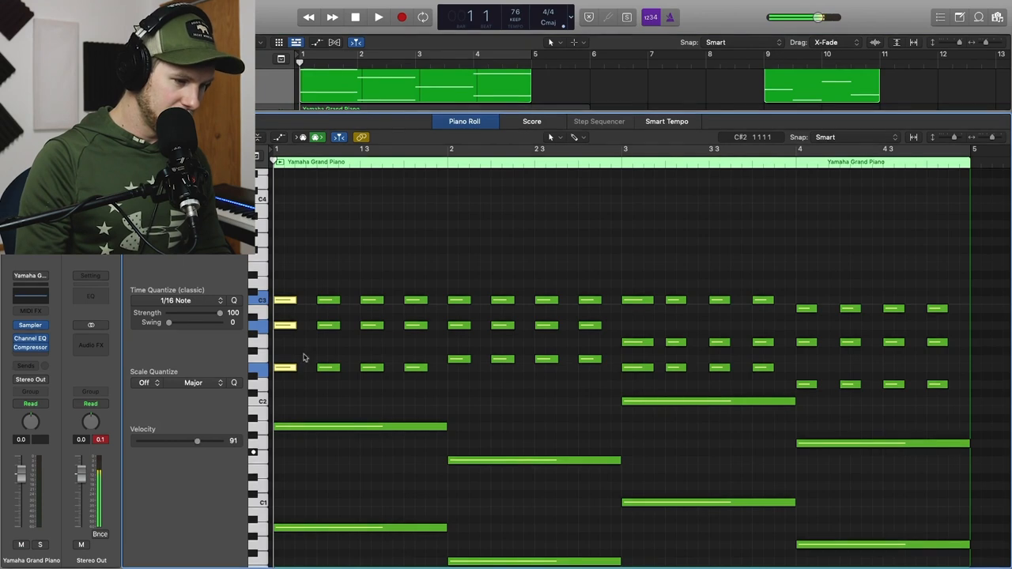
left_click_drag(197, 441, 188, 441)
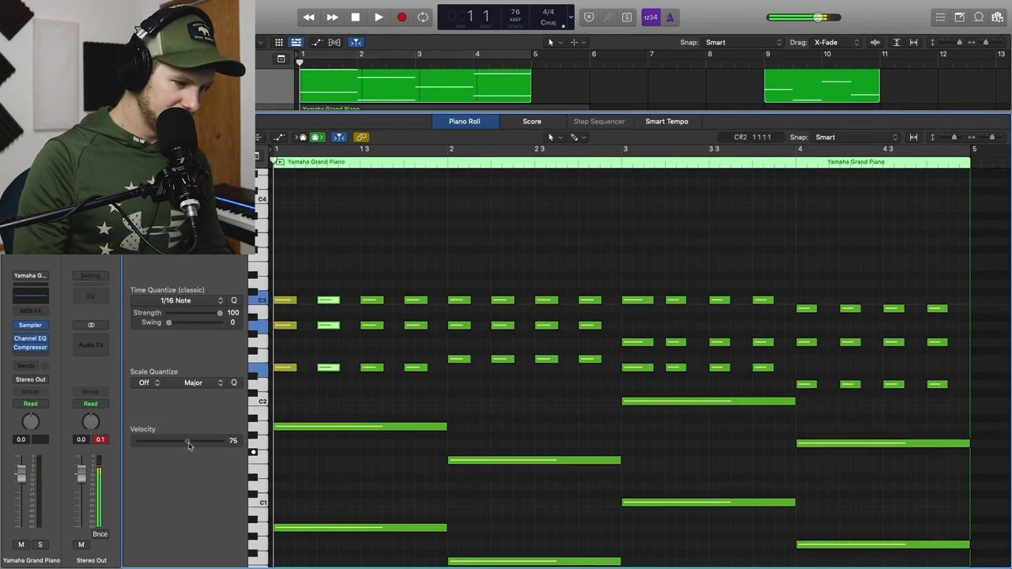
left_click_drag(187, 441, 190, 441)
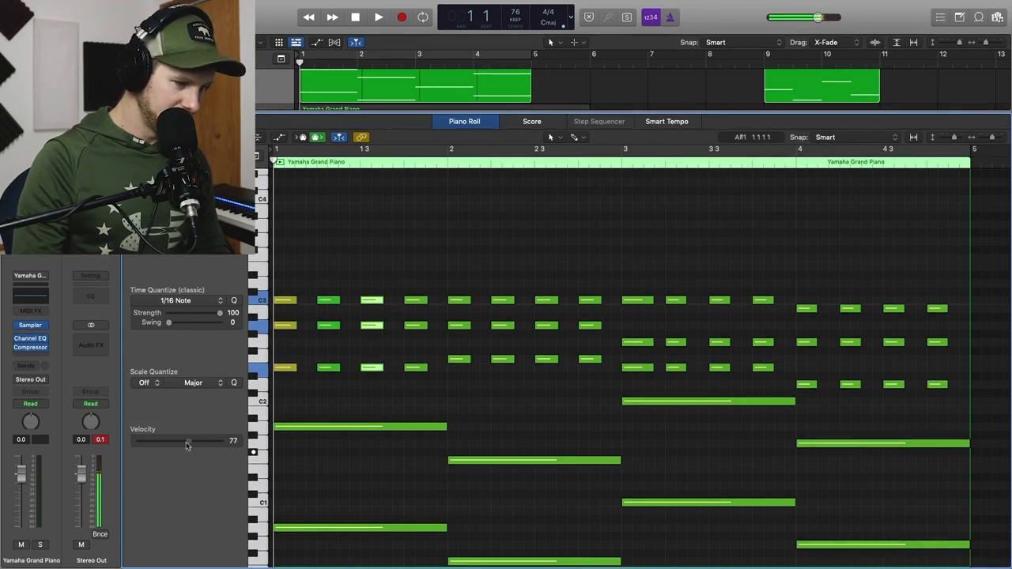
left_click_drag(185, 441, 190, 440)
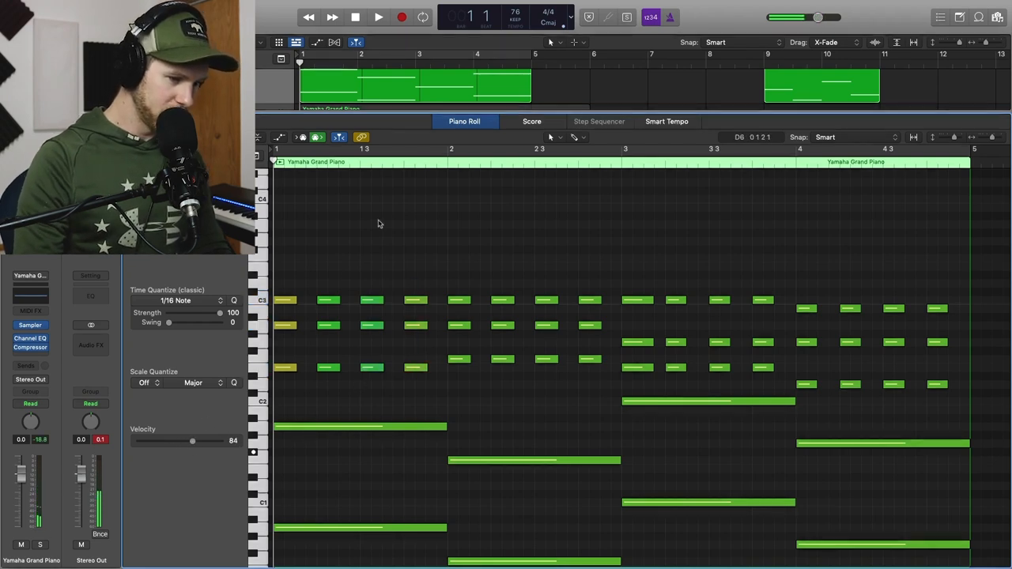
Raise bar 1's two bass notes to velocity 91 and listen to the change
left_click(378, 16)
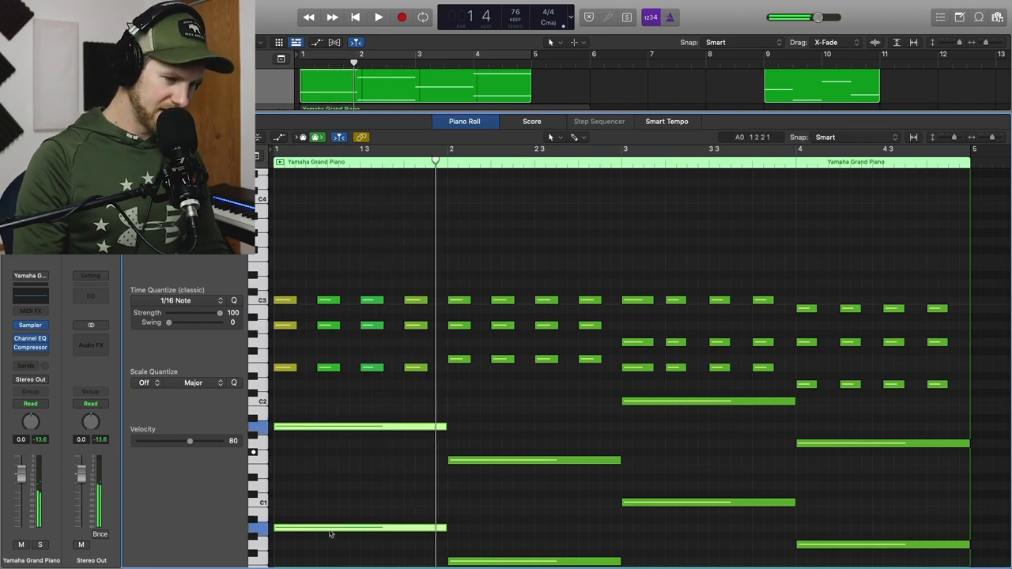
left_click_drag(190, 441, 197, 441)
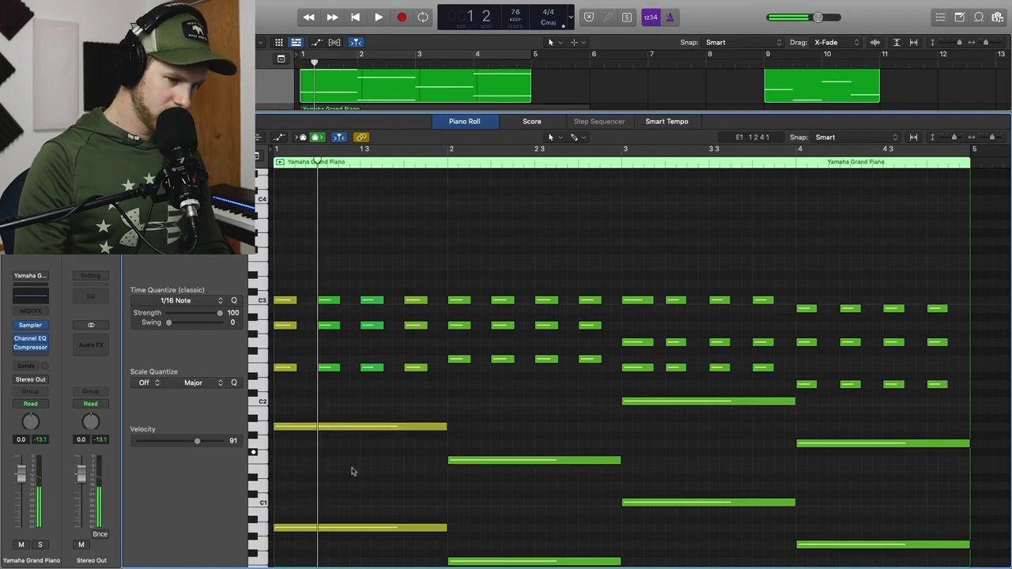
left_click(377, 16)
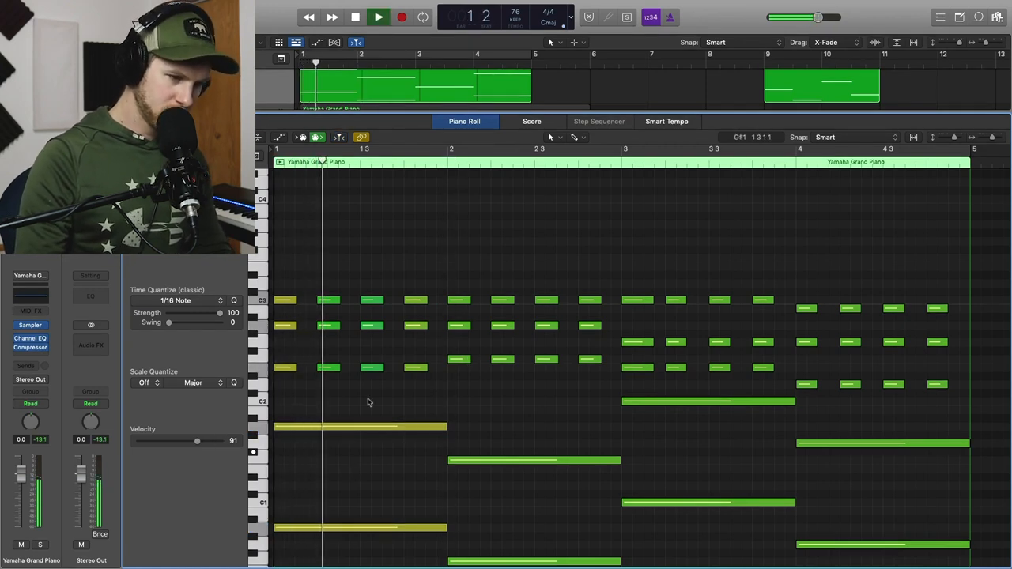
Soften the second chord to velocity 72, adjust the last chord, and play back
left_click_drag(197, 441, 183, 441)
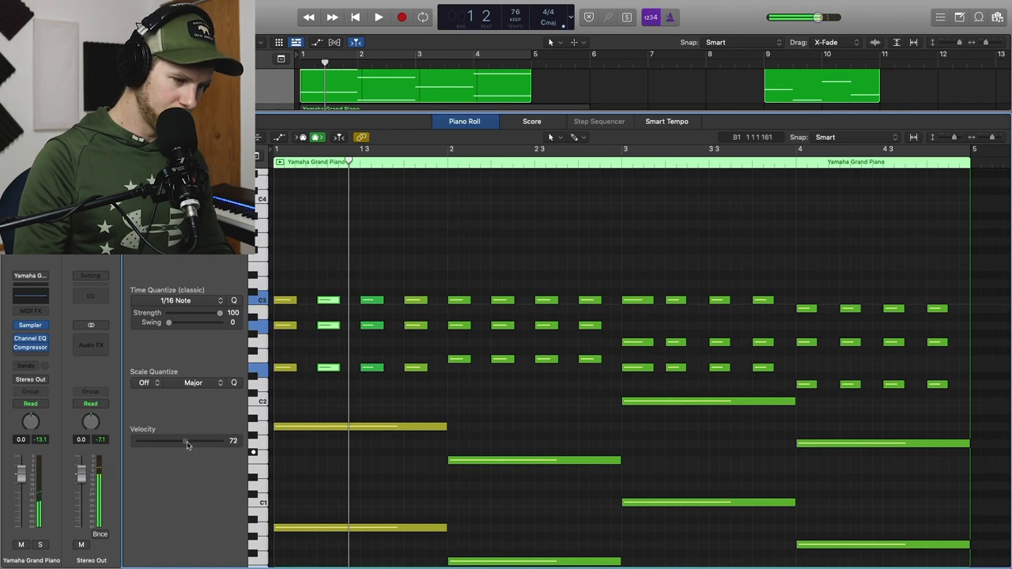
left_click(378, 17)
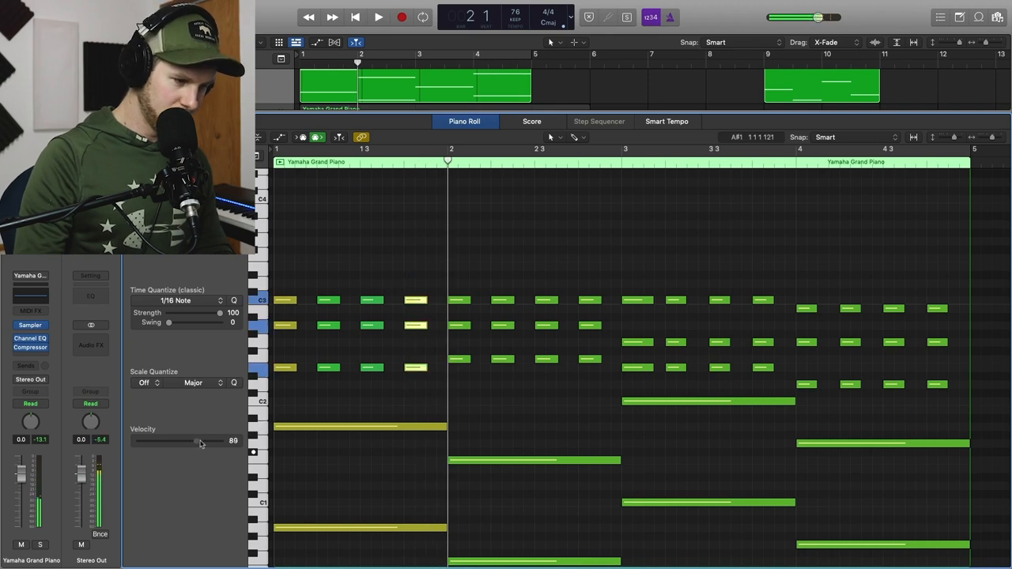
left_click(378, 17)
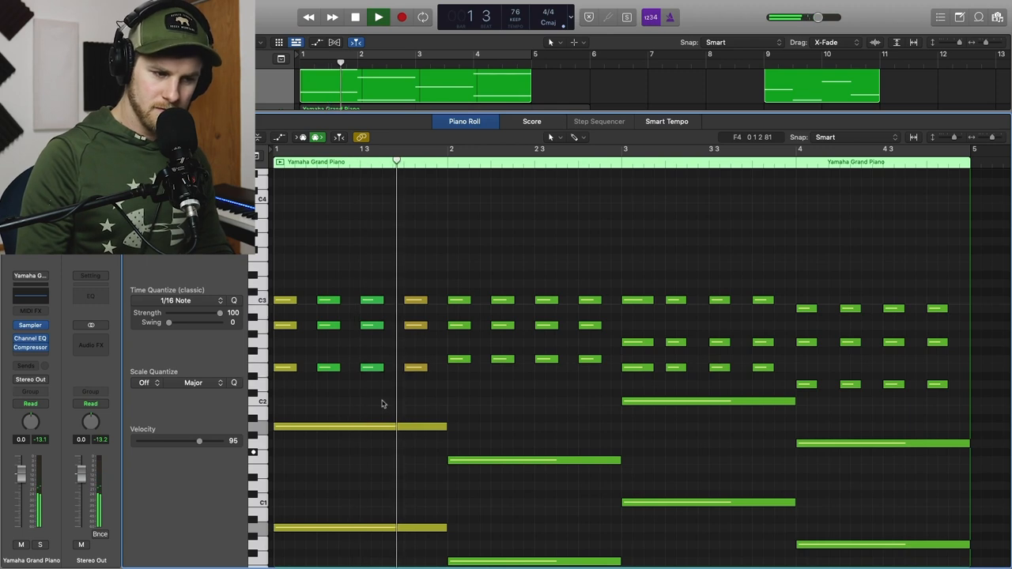
left_click(378, 17)
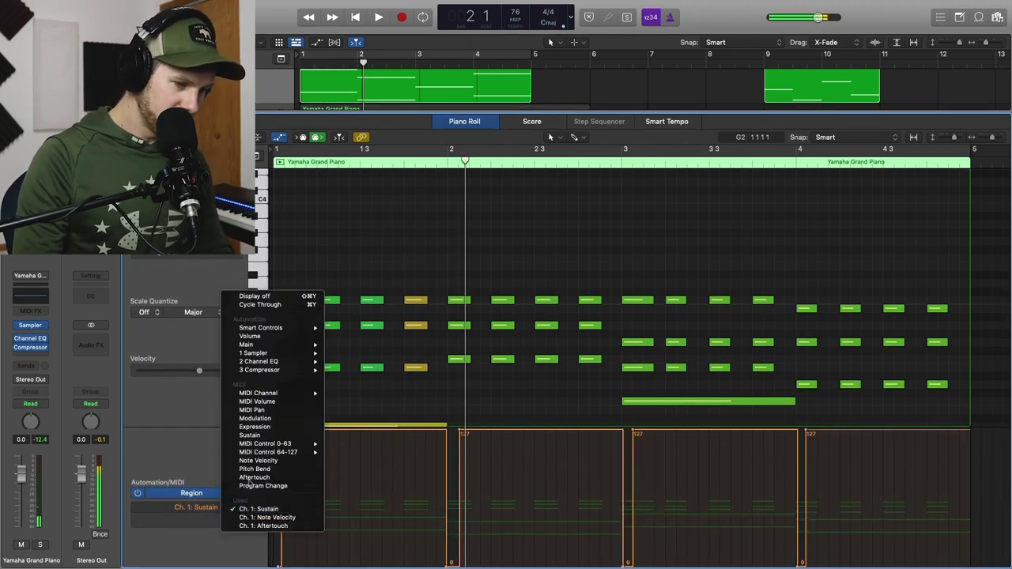
Switch the lane to Ch. 1: Note Velocity and fine-tune an individual note's velocity
left_click(267, 517)
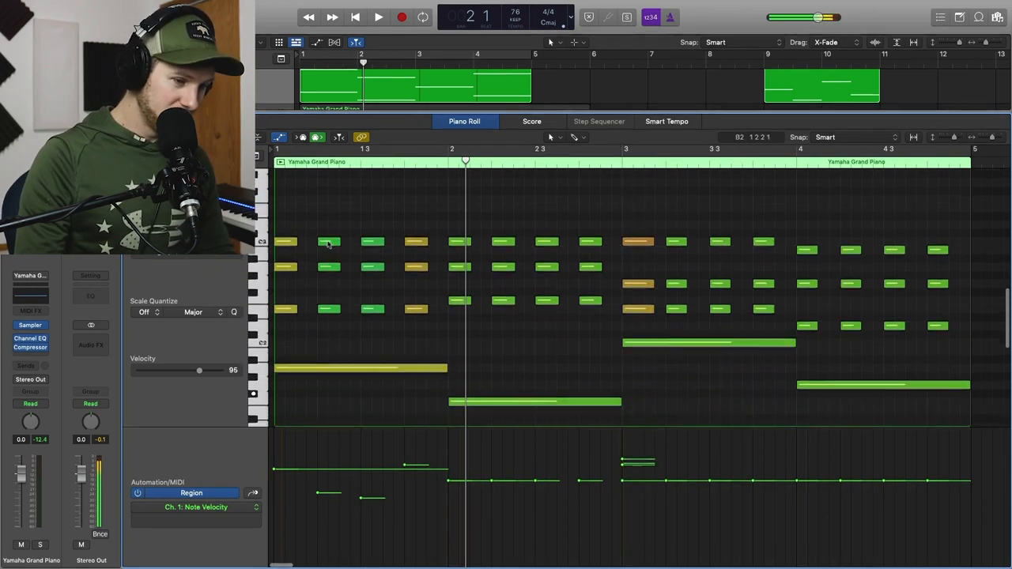
left_click_drag(200, 370, 183, 370)
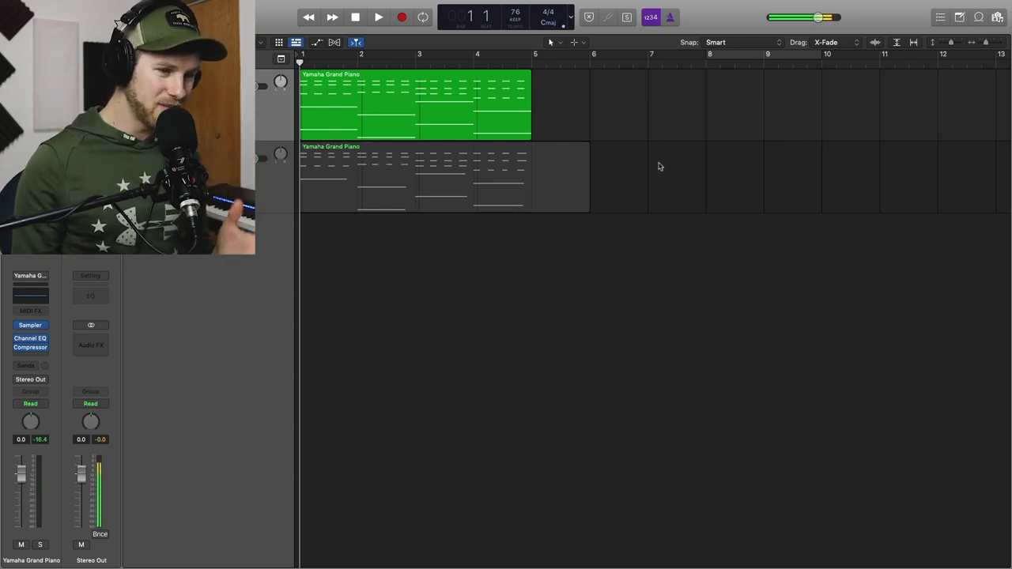
mouse_move(560, 192)
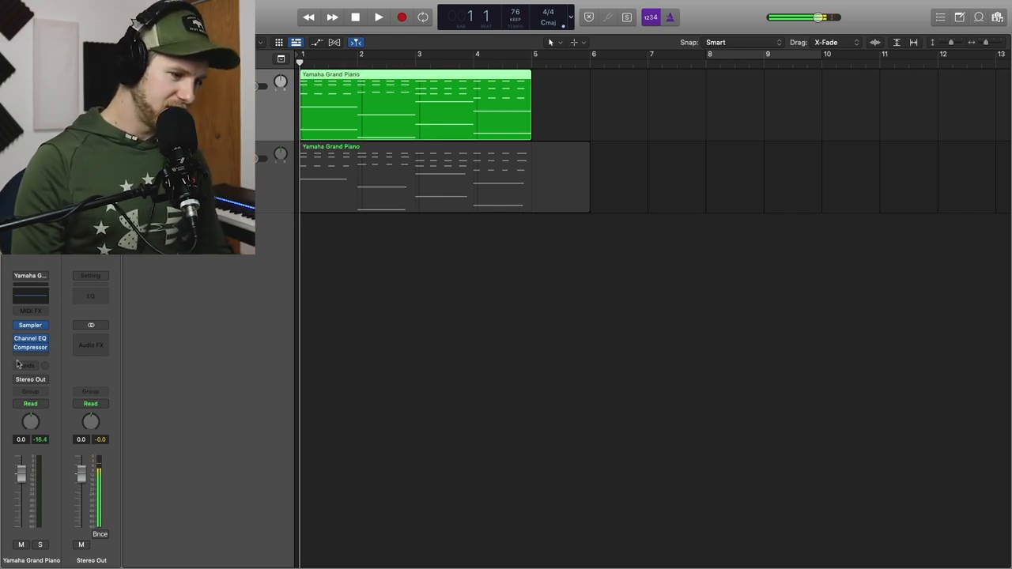
Insert QL Spaces Stereo on the piano and load the Hamburg Cathedral A TS RR 2.2s space
left_click(90, 344)
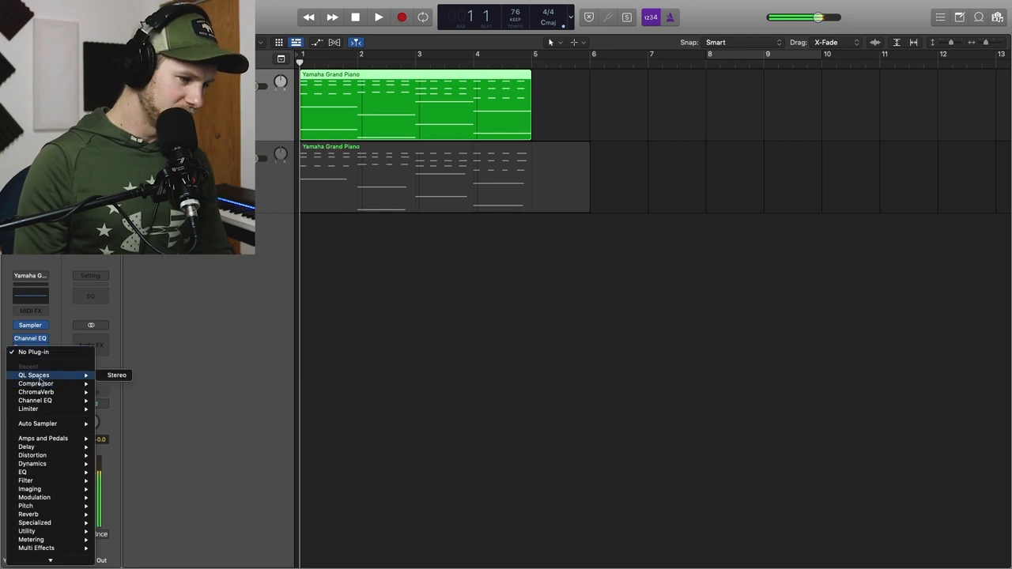
left_click(33, 375)
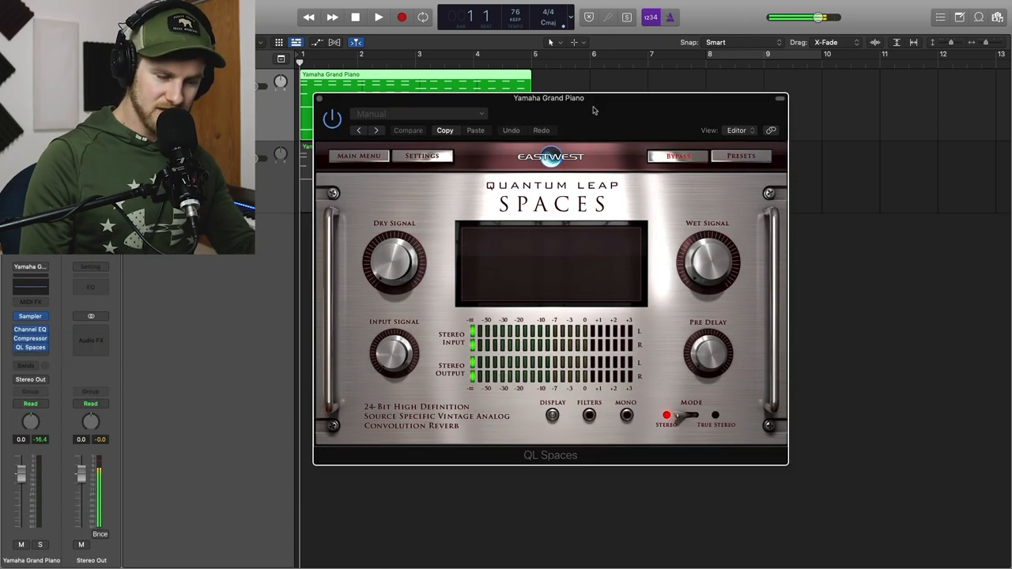
left_click(359, 156)
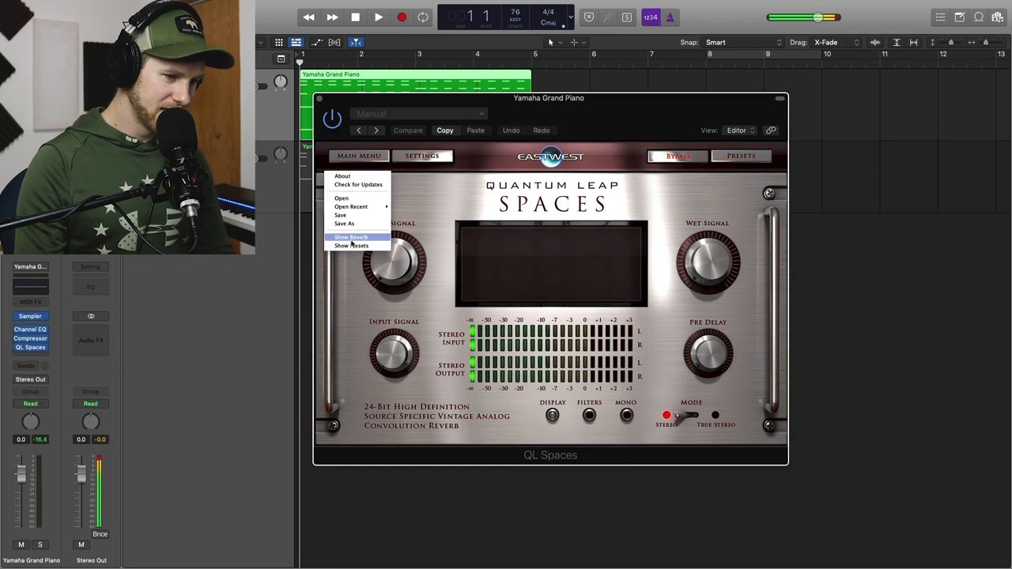
left_click(351, 245)
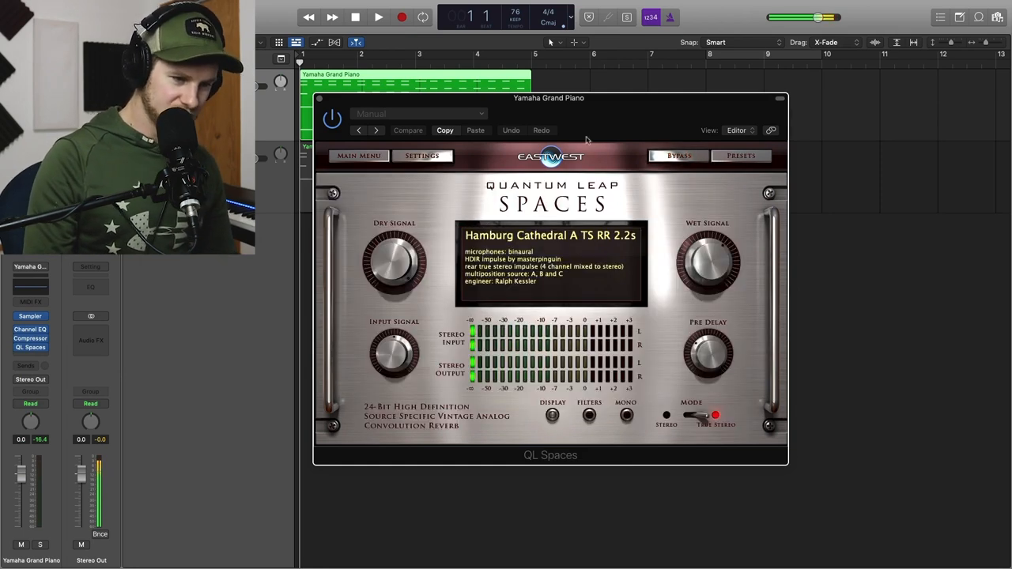
left_click_drag(549, 98, 553, 140)
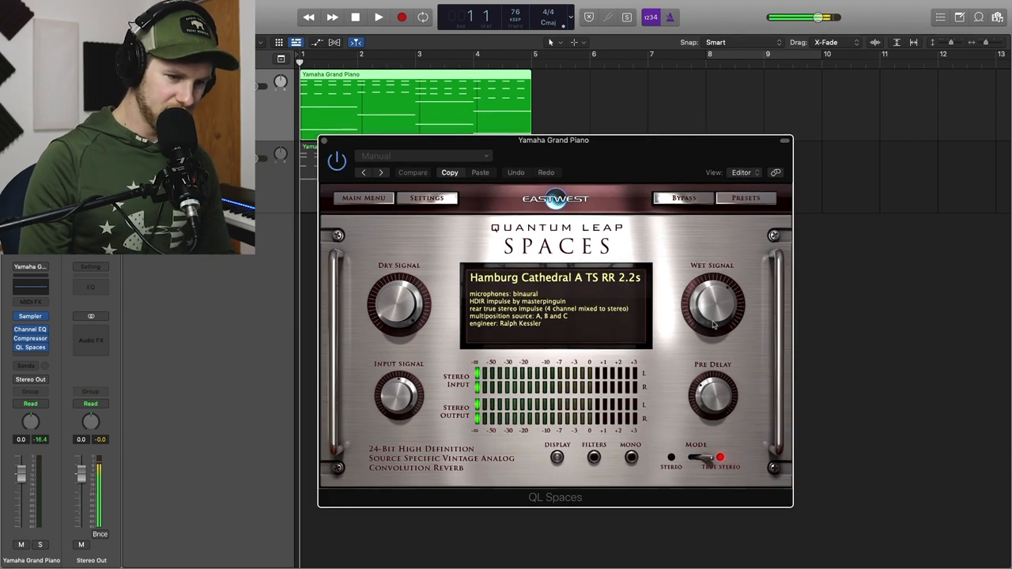
mouse_move(753, 136)
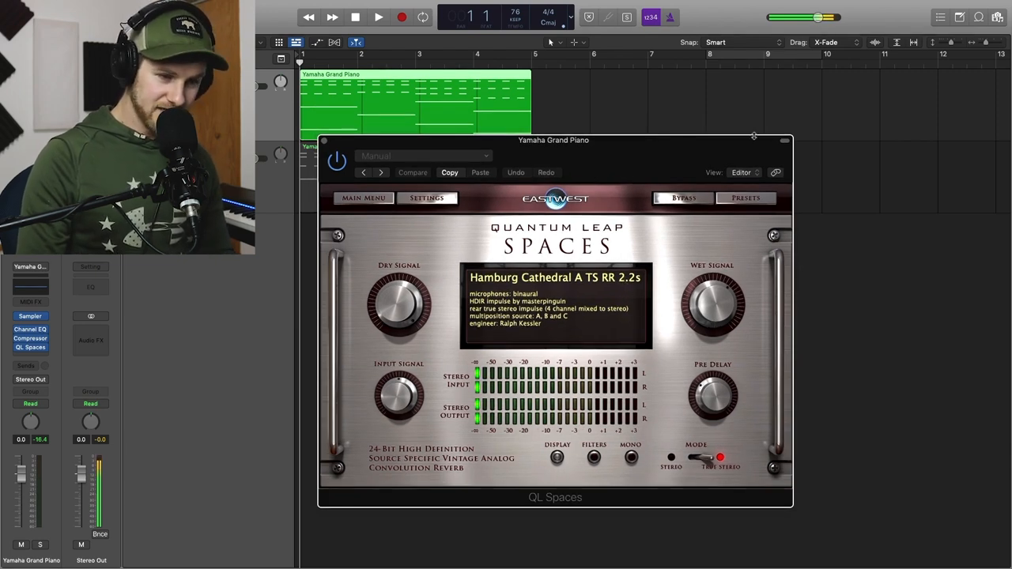
left_click_drag(553, 140, 532, 156)
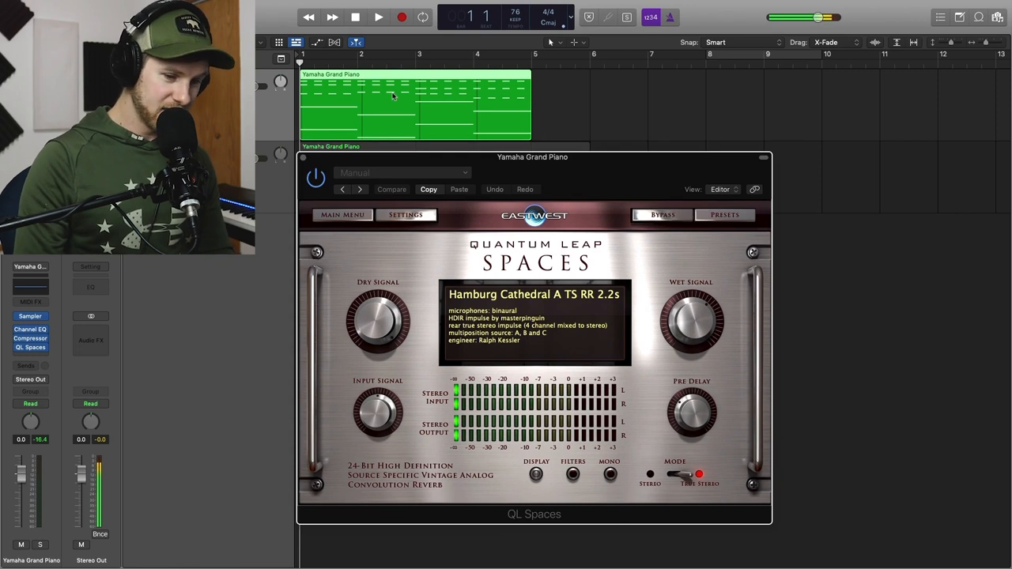
Play back and turn the reverb's Pre Delay to 50 ms
left_click(377, 16)
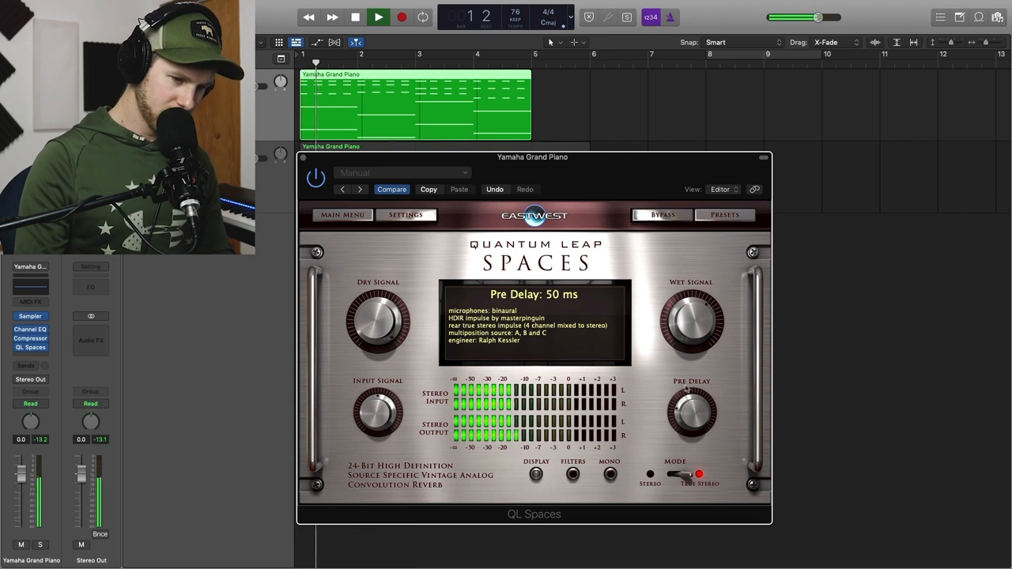
left_click_drag(690, 316, 690, 320)
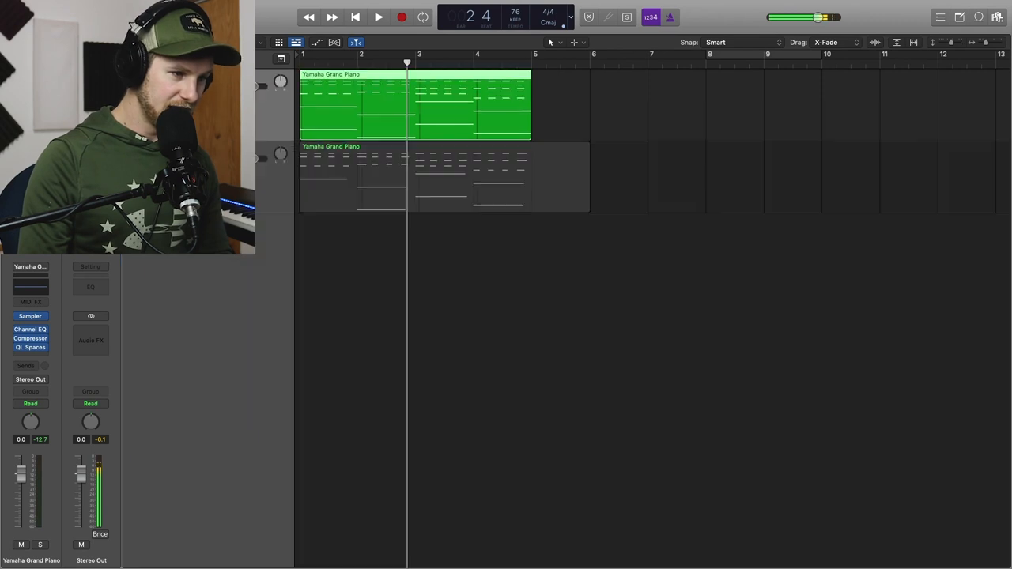
With the progression playing, reopen QL Spaces and set Wet Signal to −13.1 dBFS
double_click(415, 103)
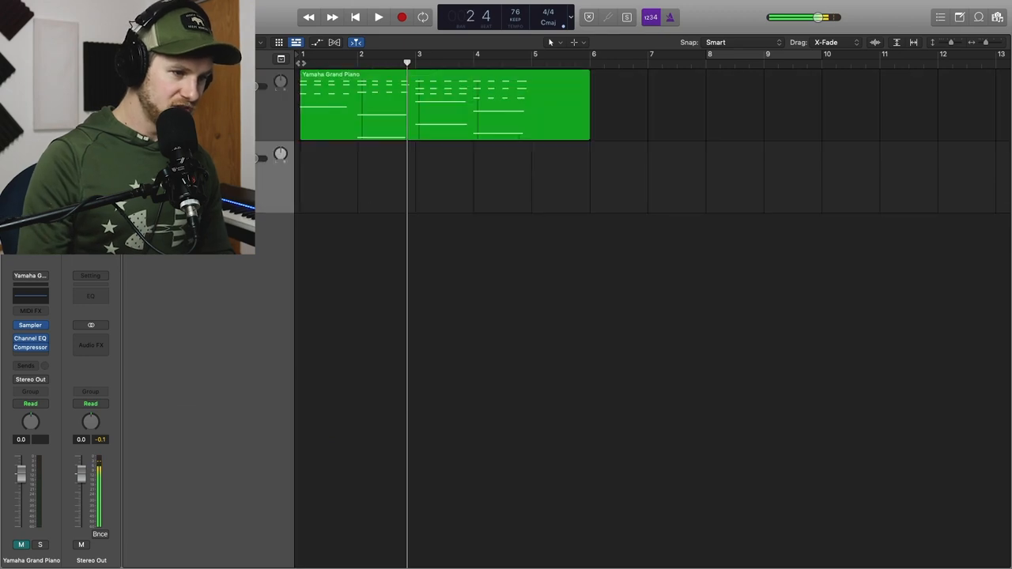
left_click(378, 17)
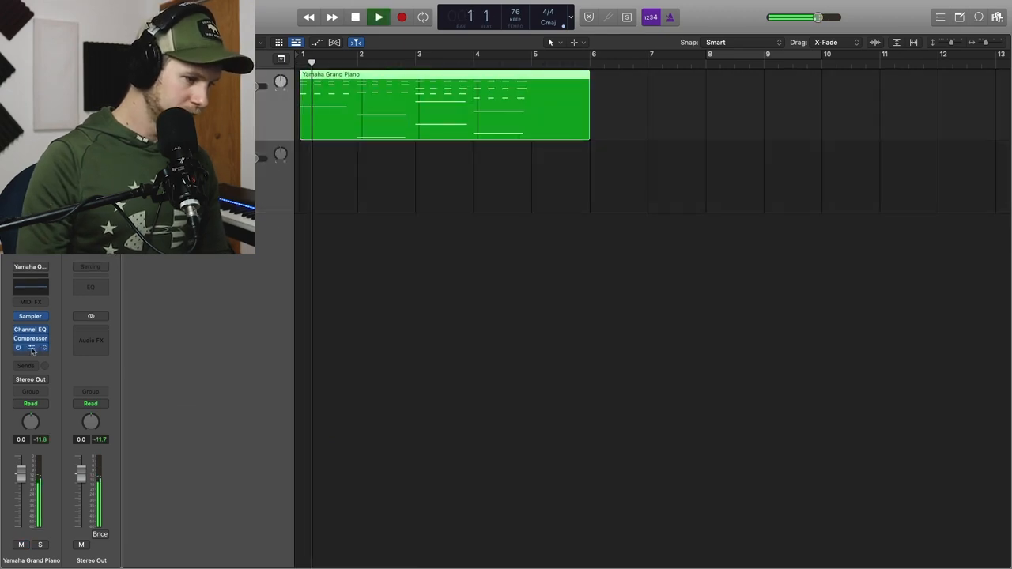
left_click(30, 347)
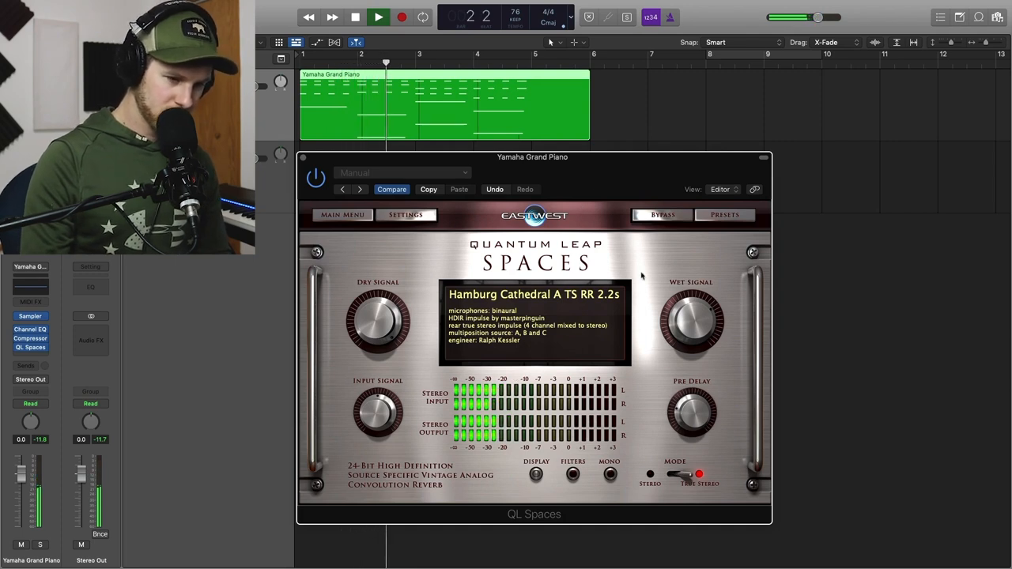
left_click_drag(690, 320, 707, 336)
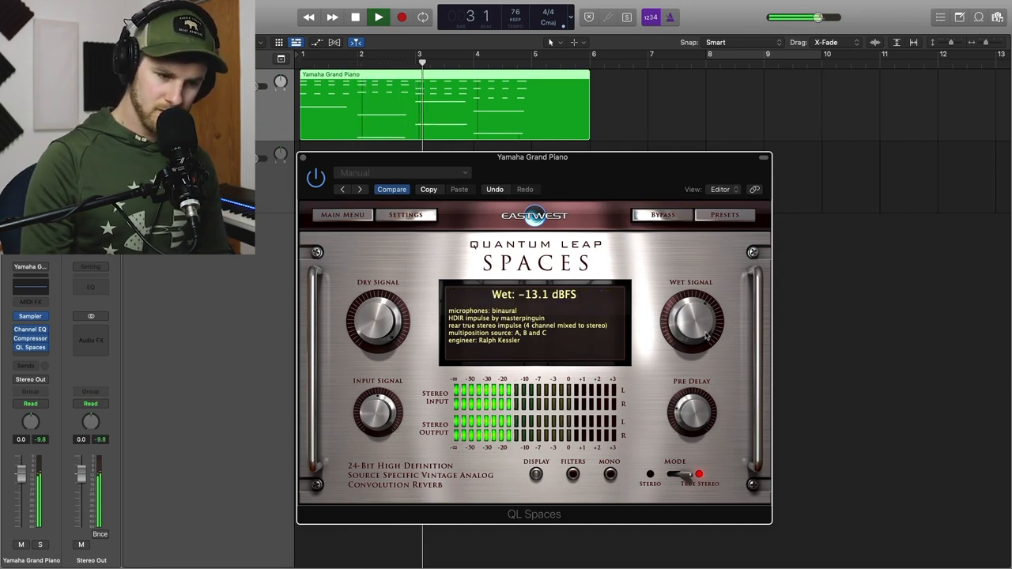